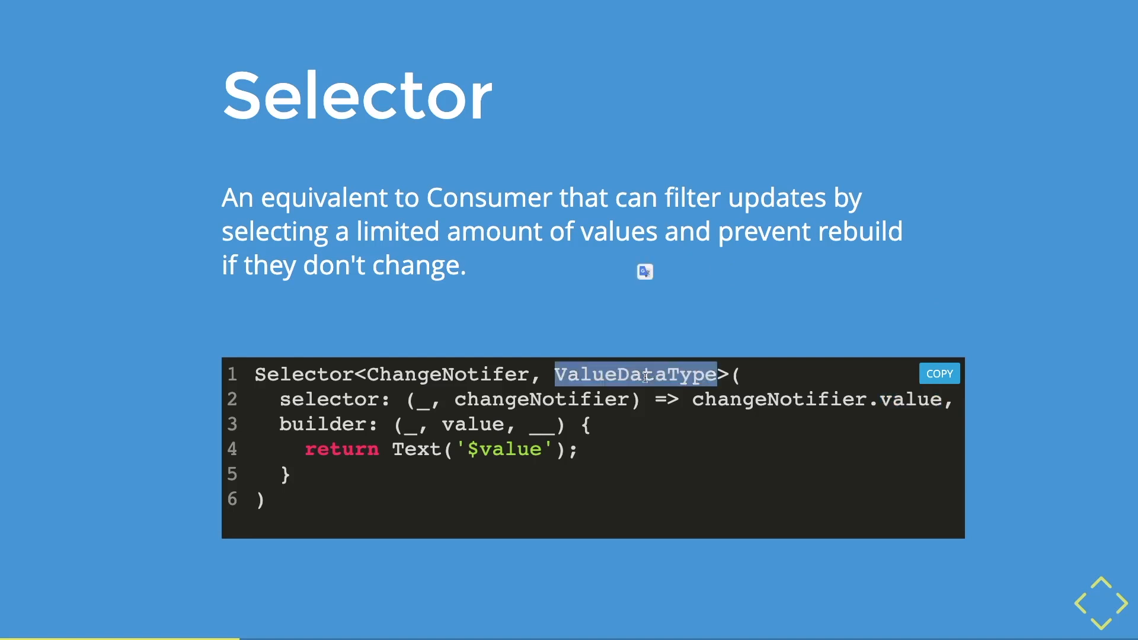
mouse_move(838, 414)
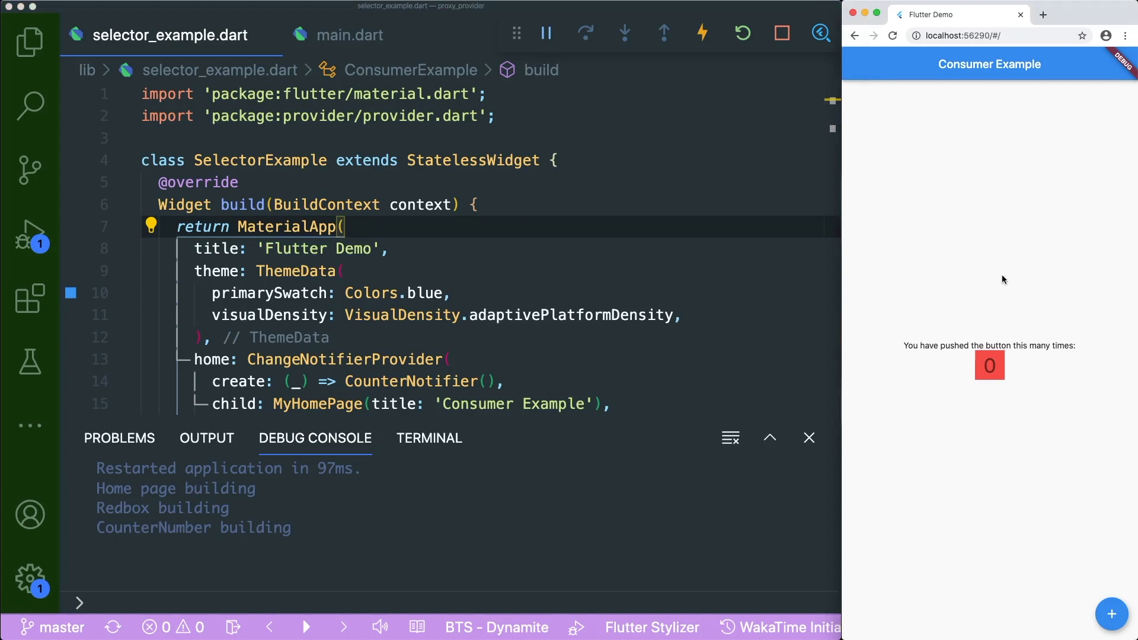
- Highlight every use of the _count field in the counter notifier code
scroll("down", 3)
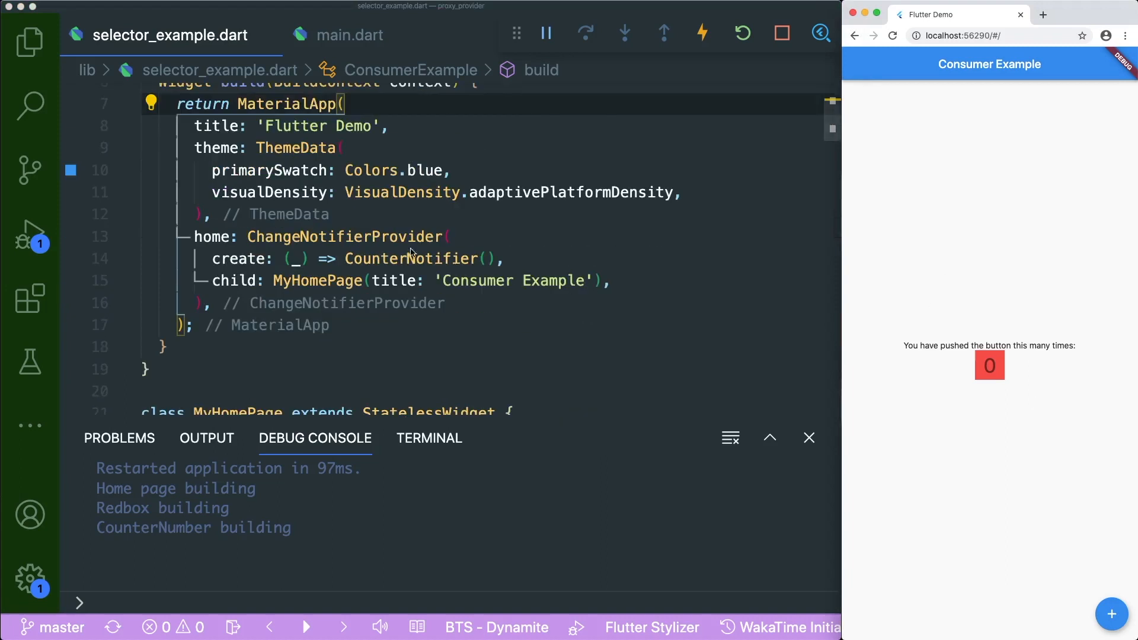
left_click(249, 236)
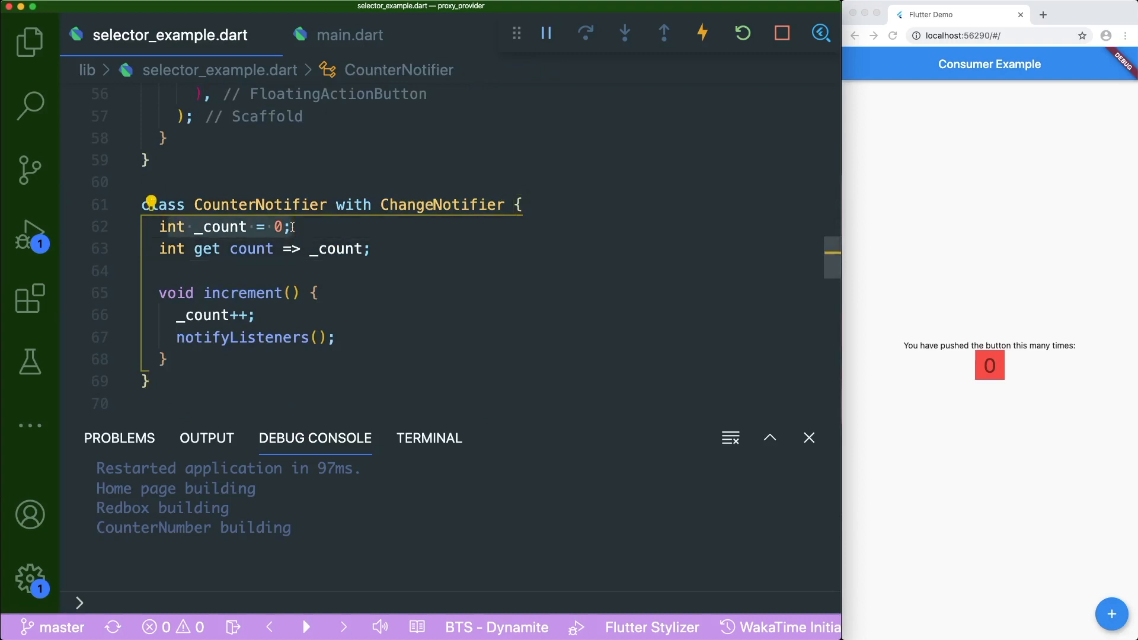
left_click(370, 249)
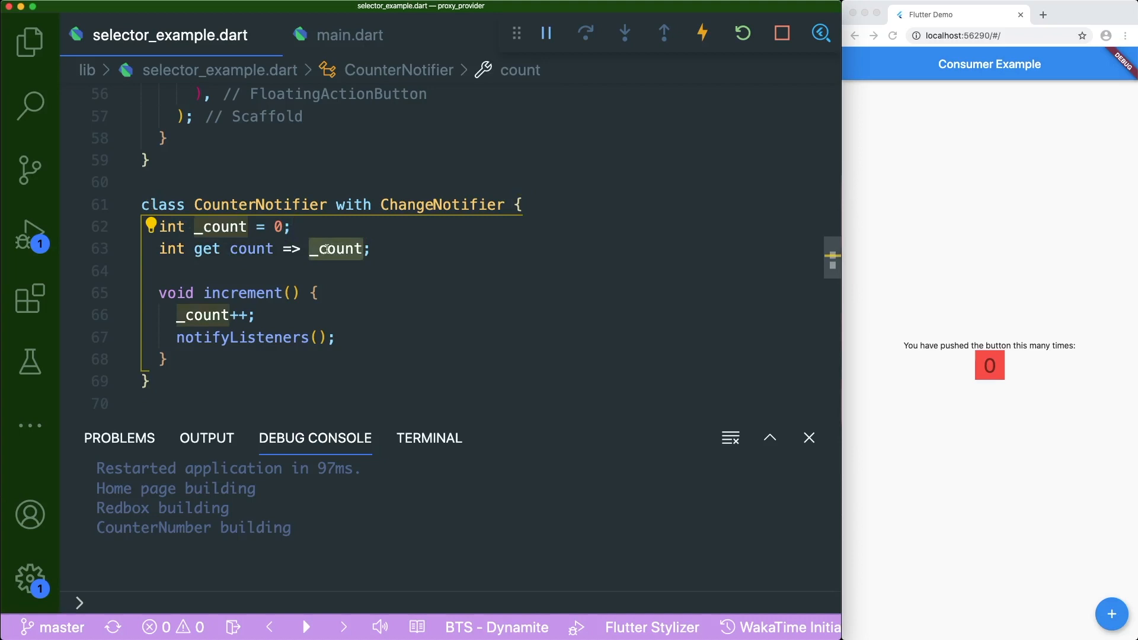
mouse_move(335, 248)
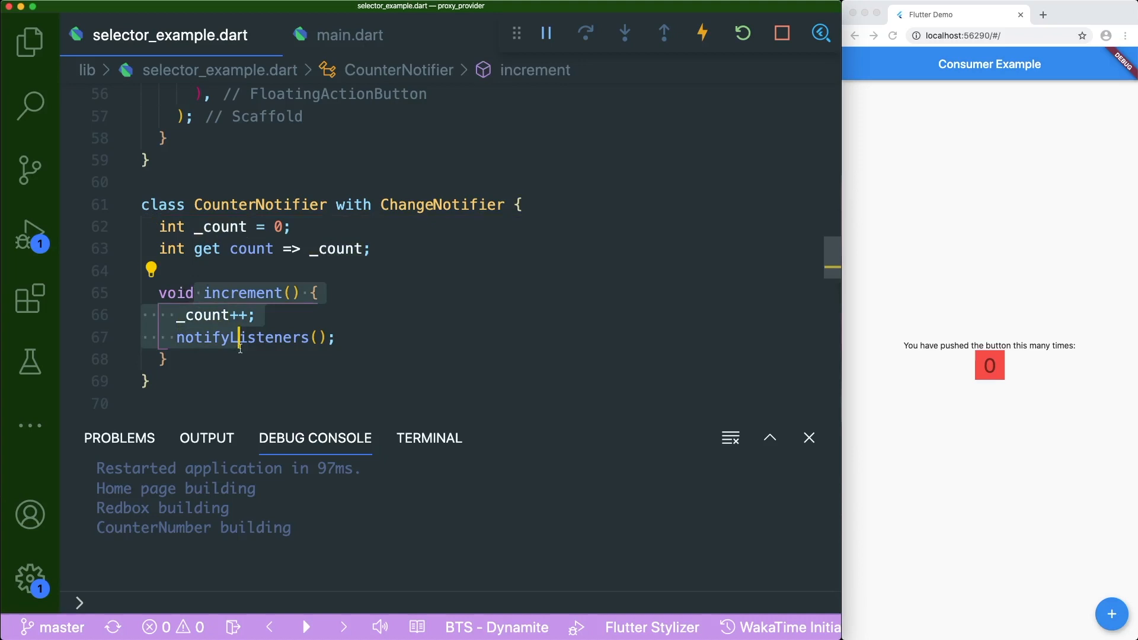
left_click(338, 338)
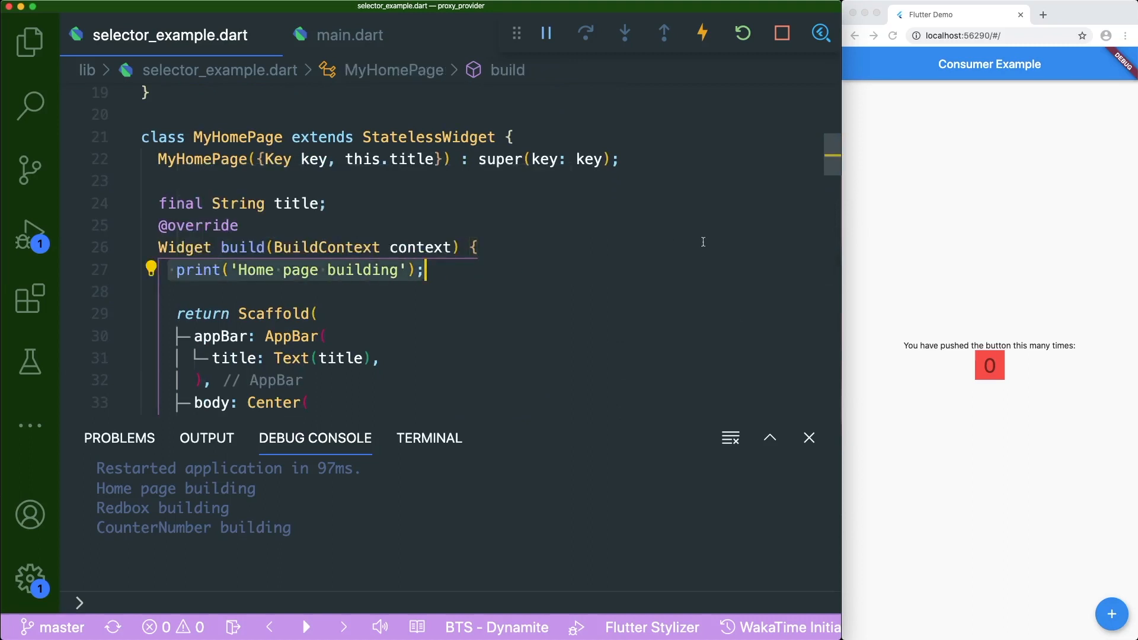
- Inspect the Selector picking counterNotifer.count and bring up the Debug Console options
scroll("down", 3)
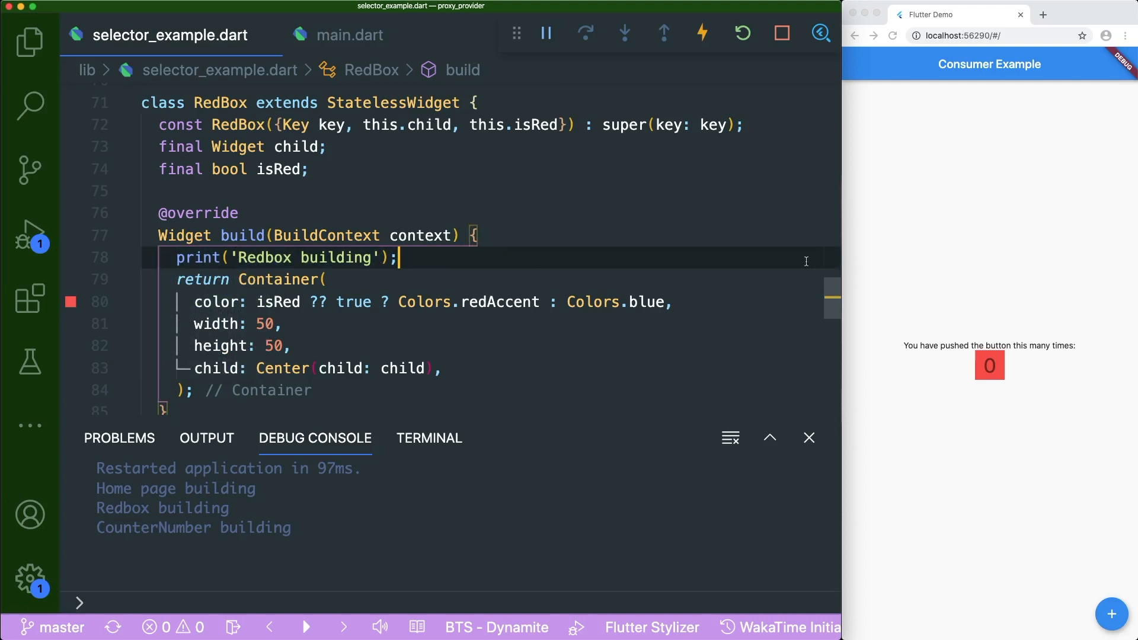
scroll("down", 3)
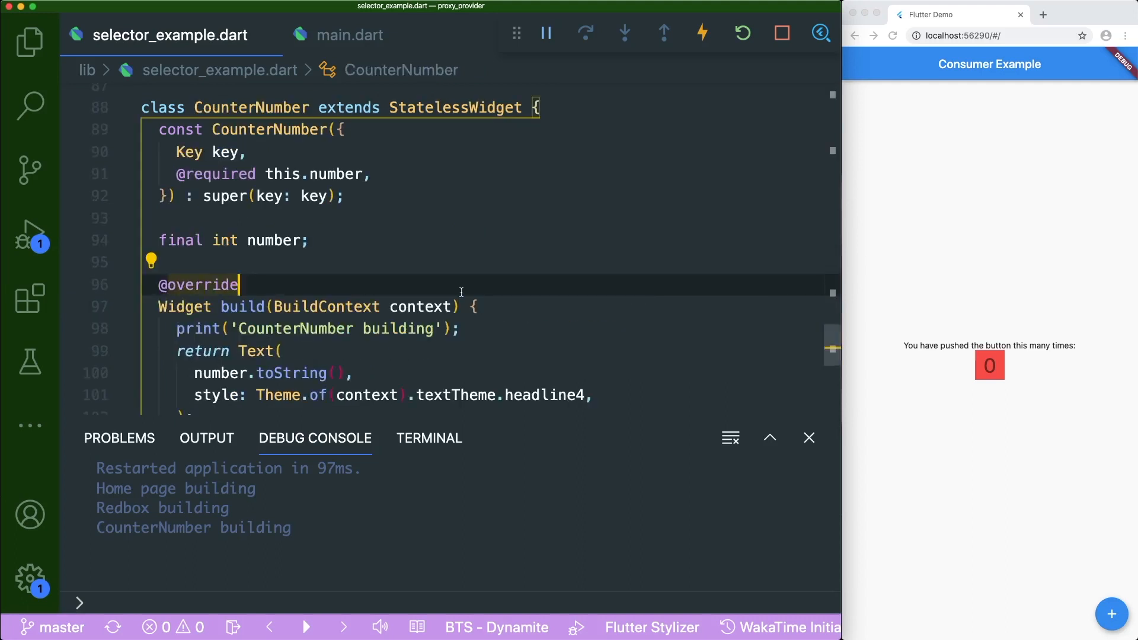
left_click(468, 327)
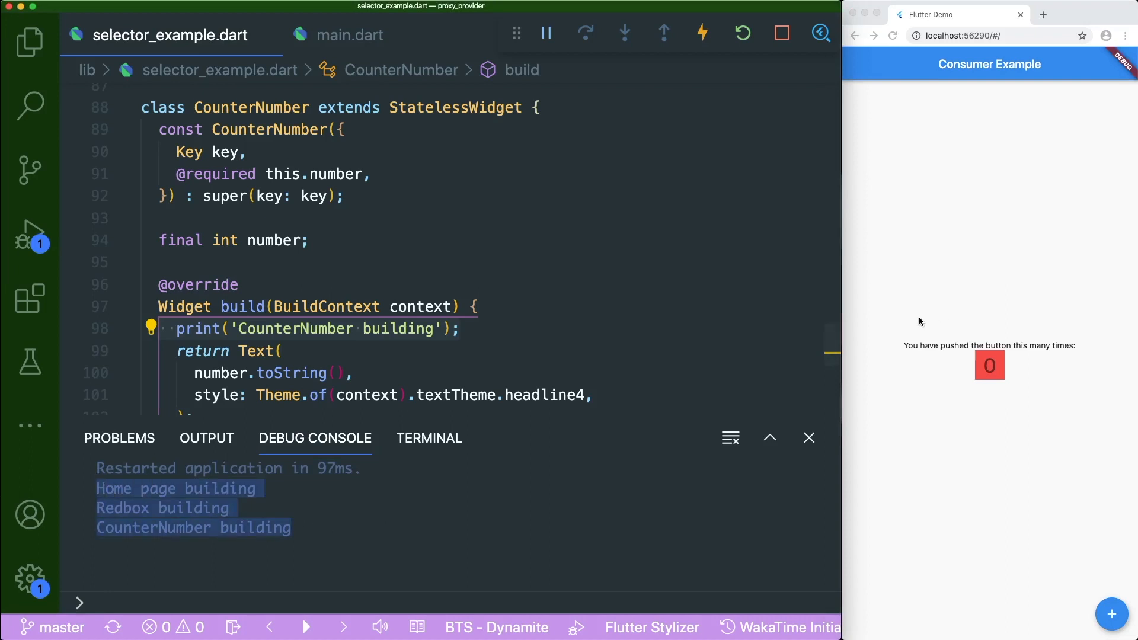
mouse_move(679, 299)
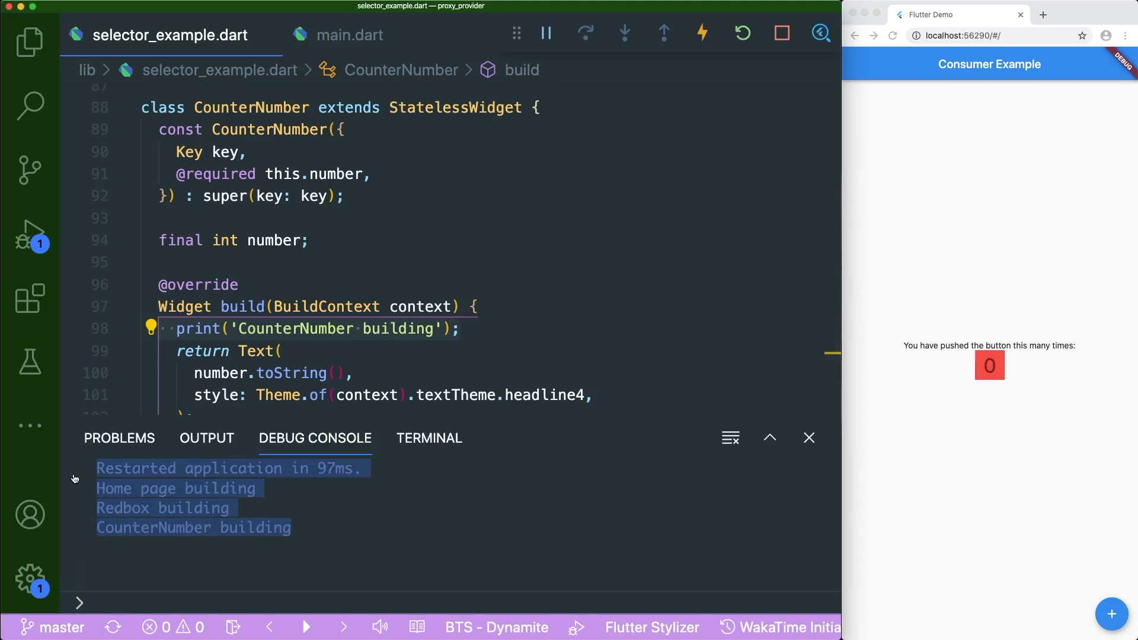
scroll("up", 3)
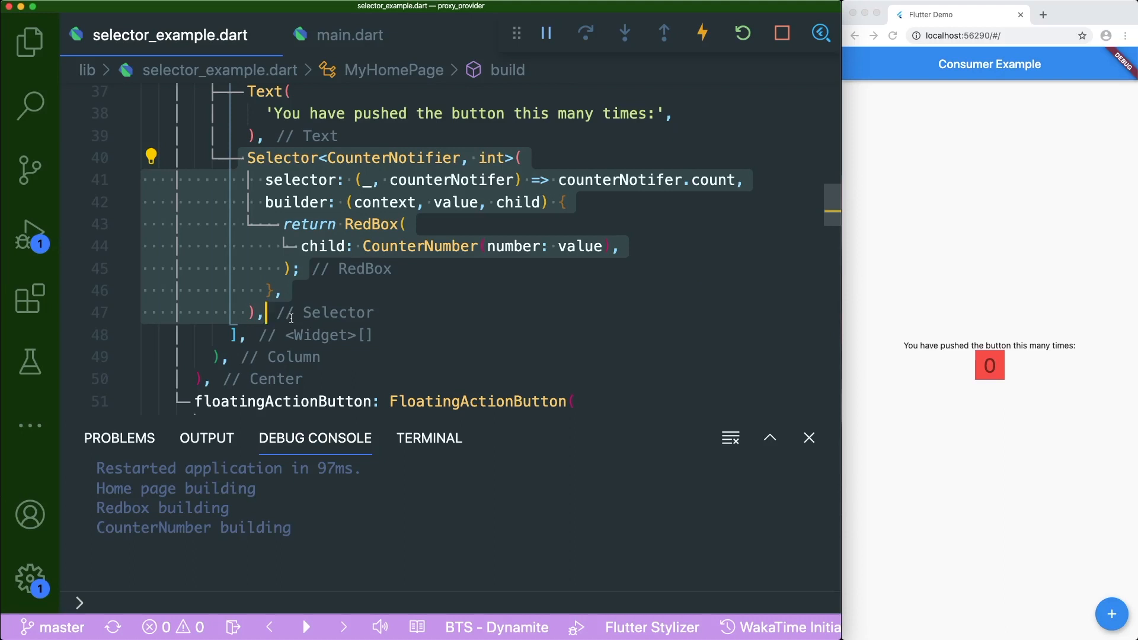
left_click(330, 158)
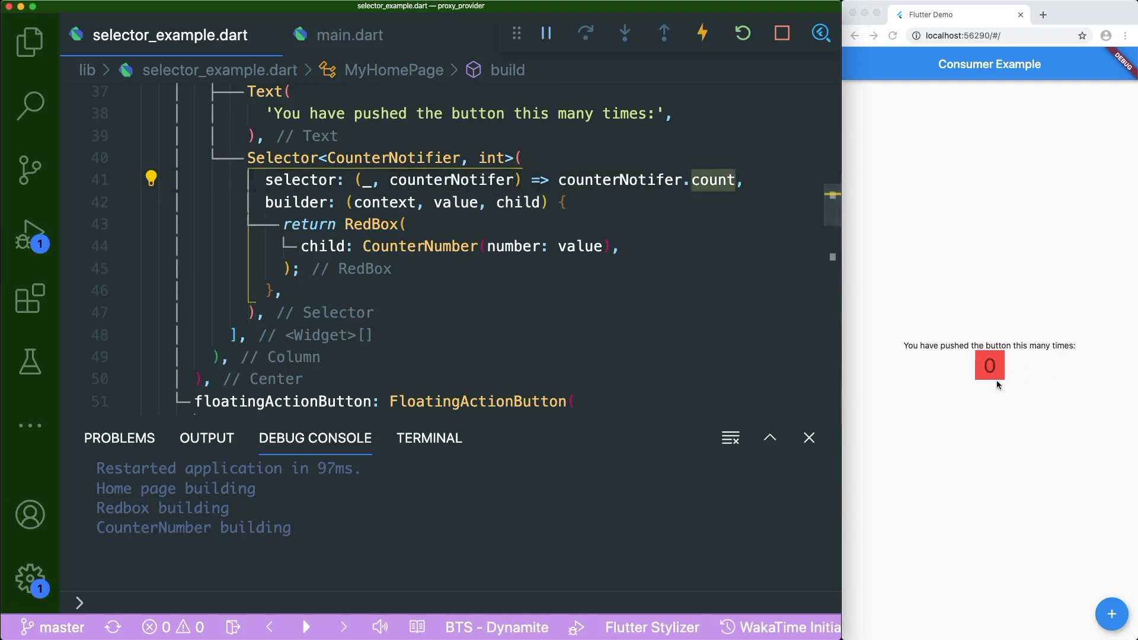
mouse_move(719, 181)
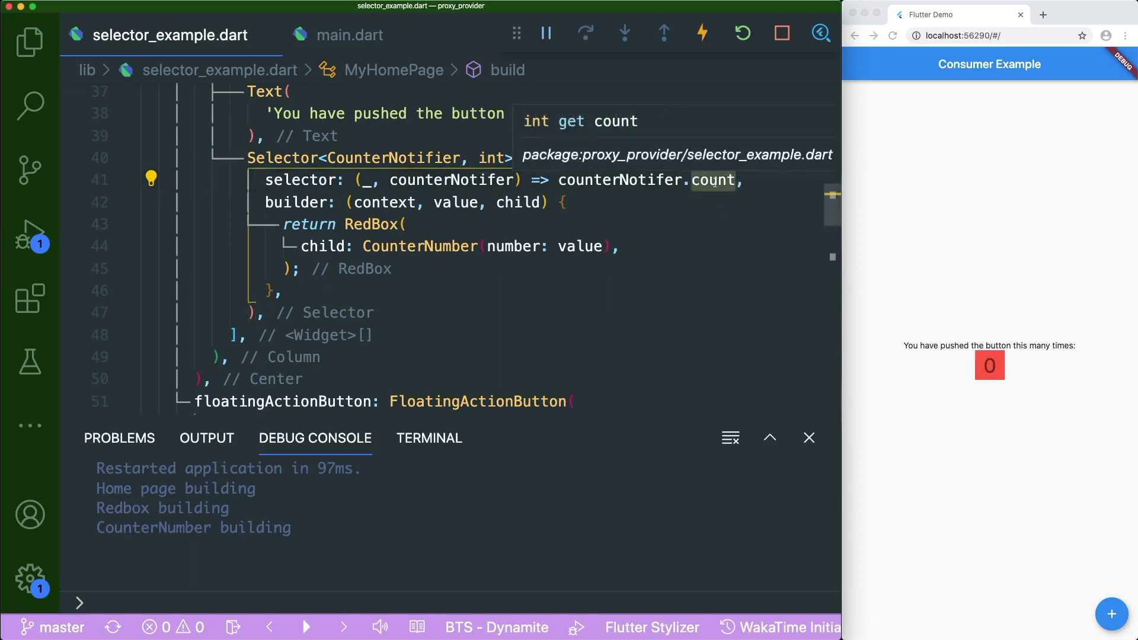
mouse_move(535, 121)
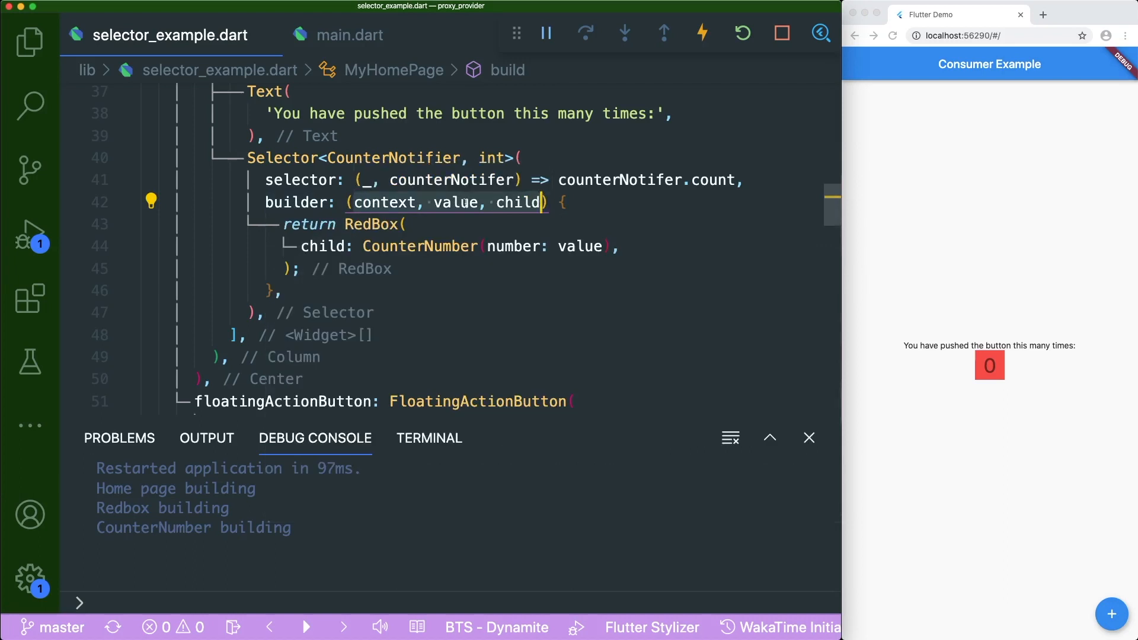
mouse_move(518, 201)
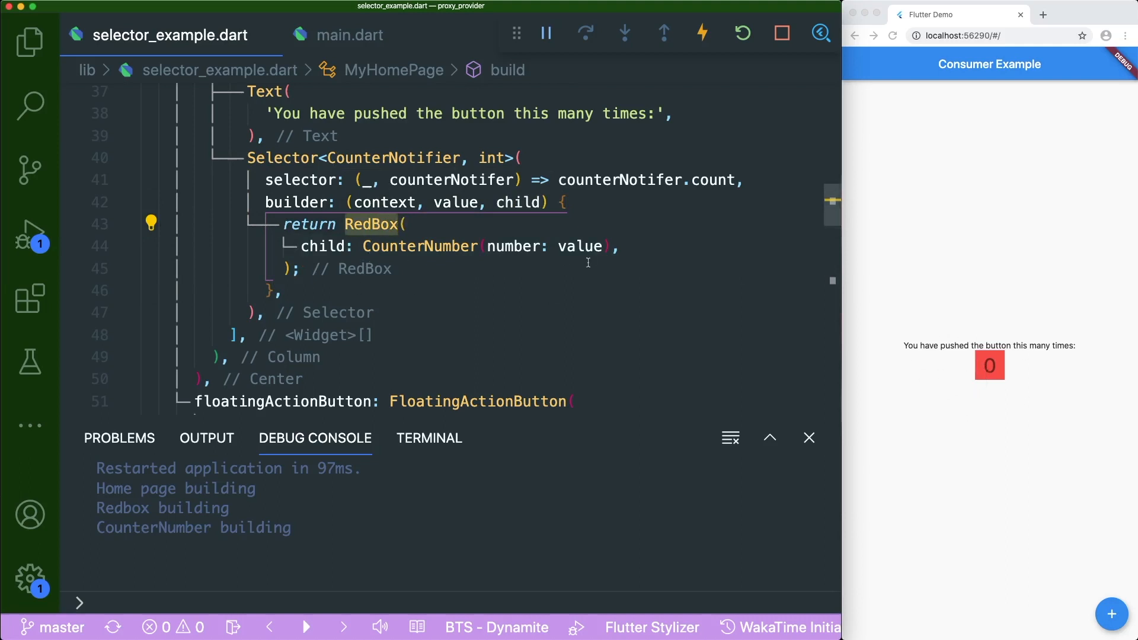
double_click(513, 246)
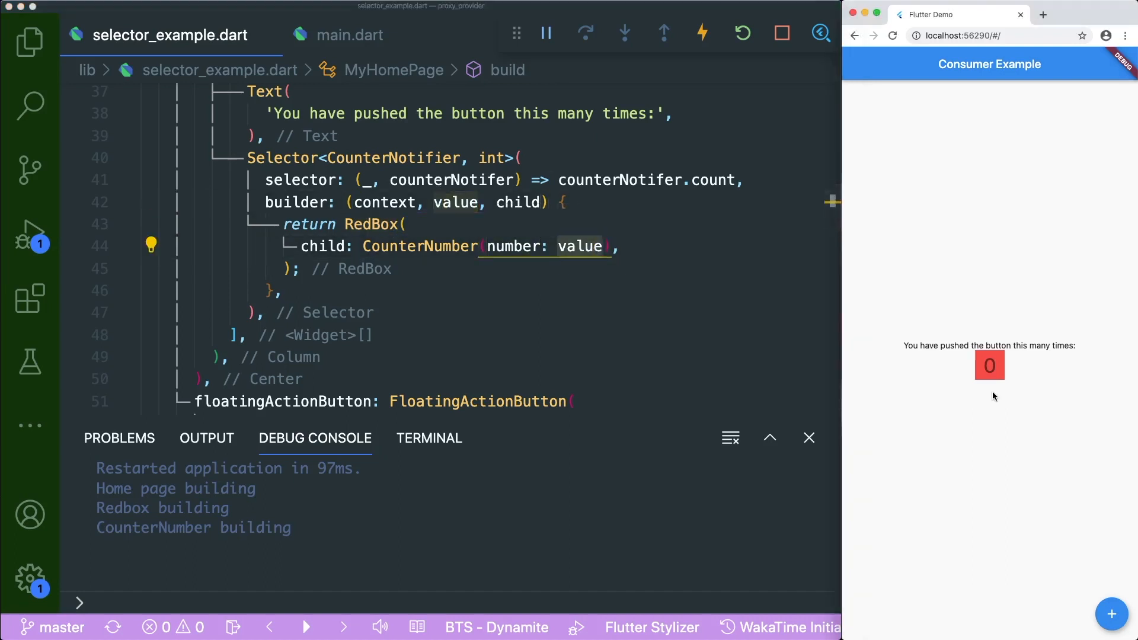
mouse_move(988, 396)
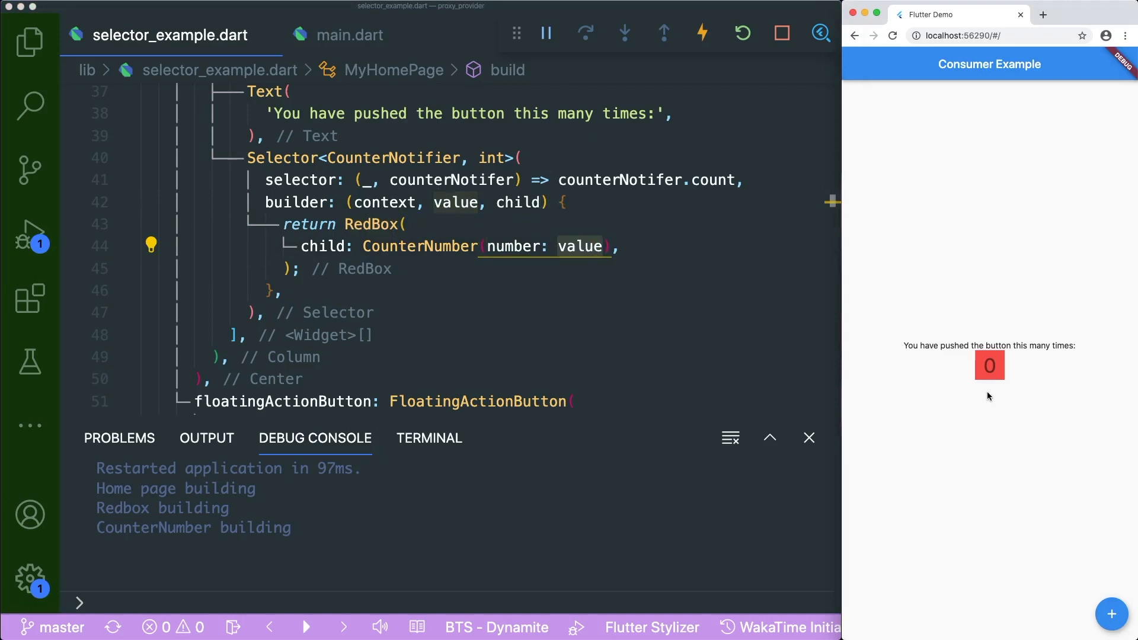
mouse_move(1112, 614)
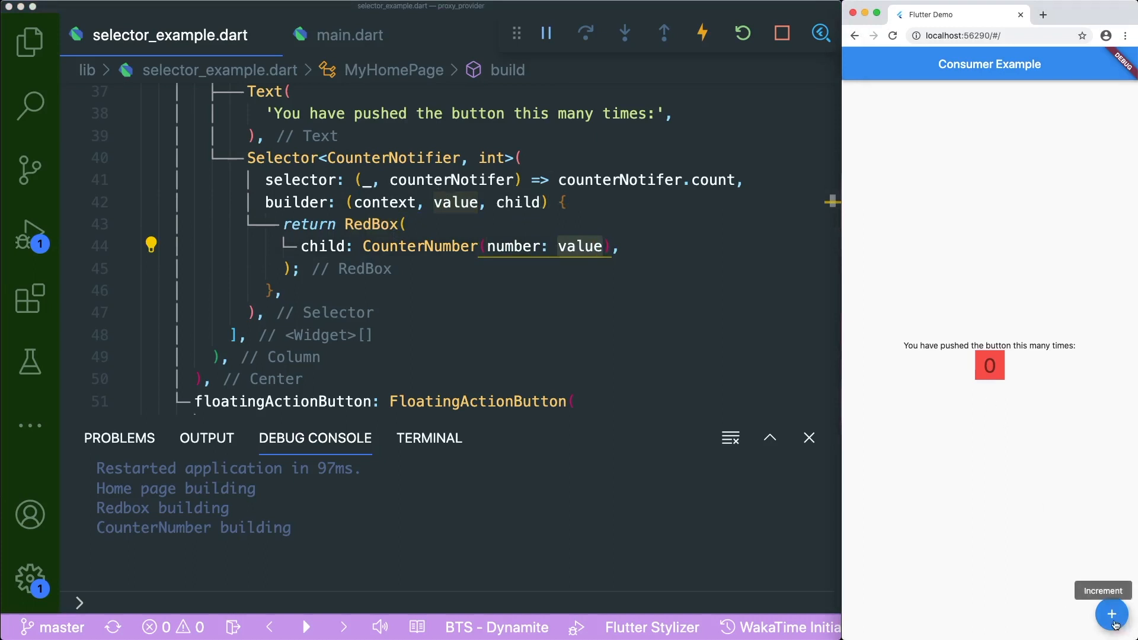
mouse_move(372, 259)
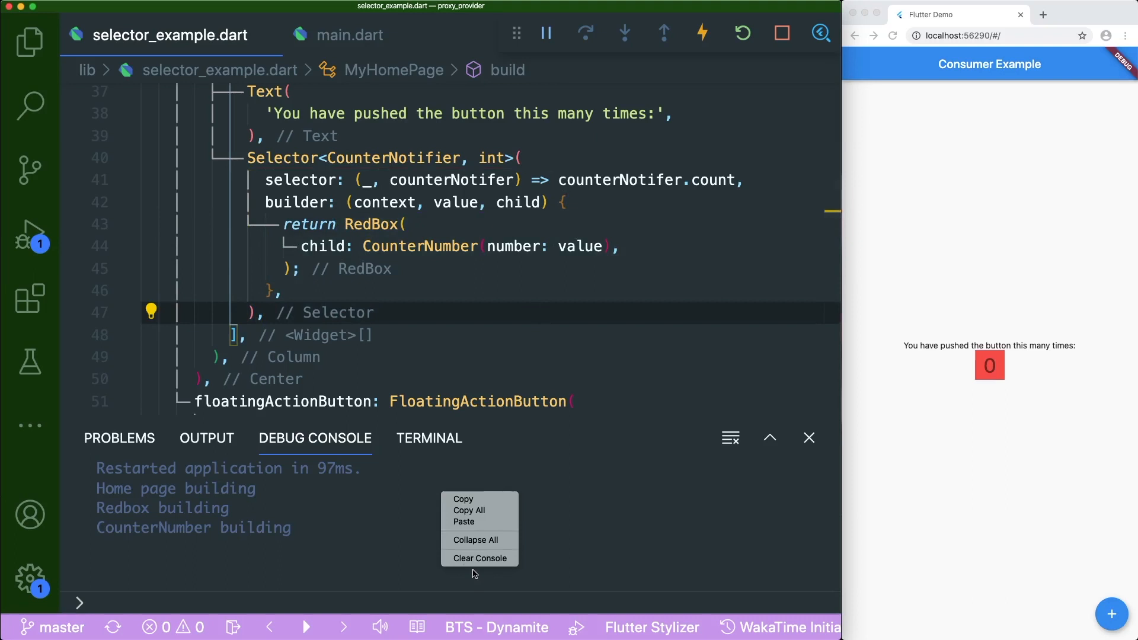
- Clear the debug console and increment the Chrome app counter to 1
left_click(479, 559)
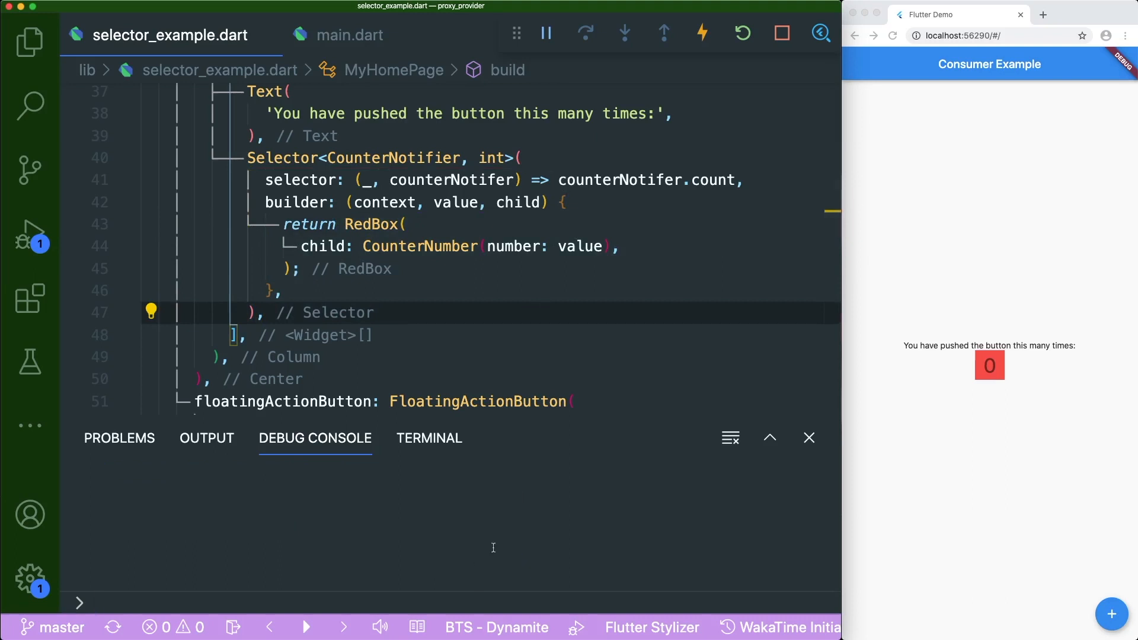
mouse_move(1111, 615)
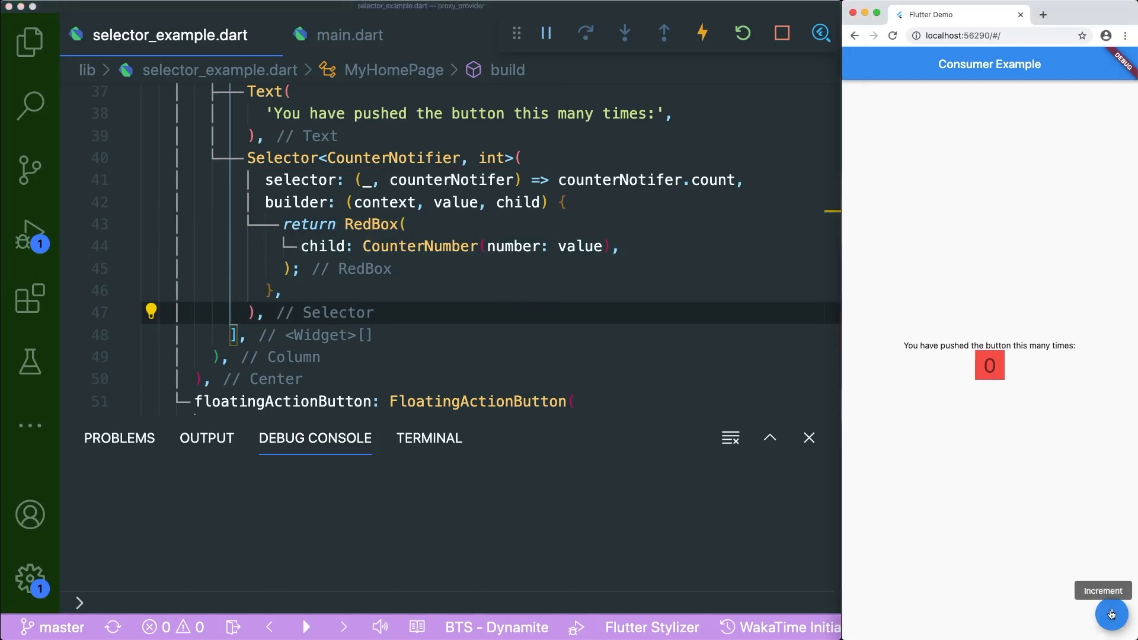
left_click(1111, 614)
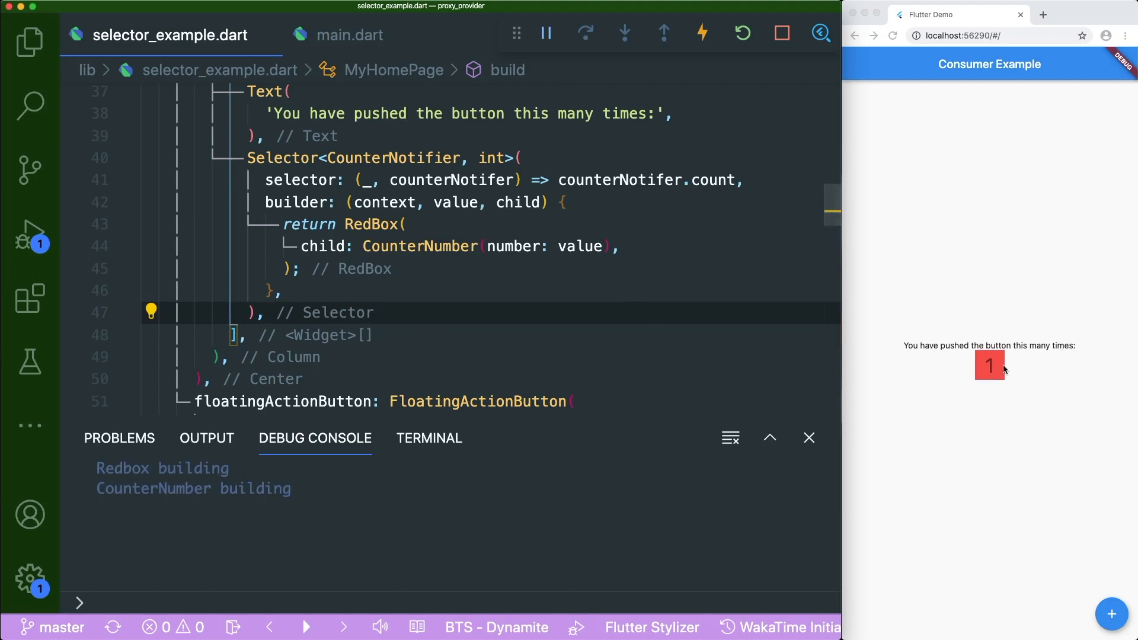
mouse_move(370, 224)
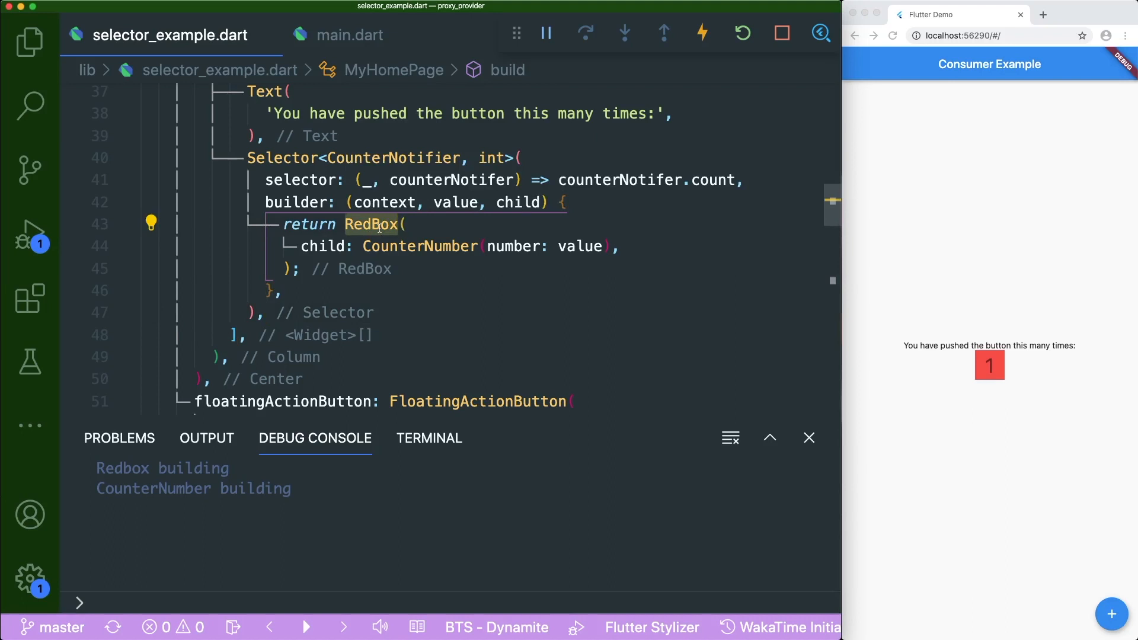
left_click(151, 223)
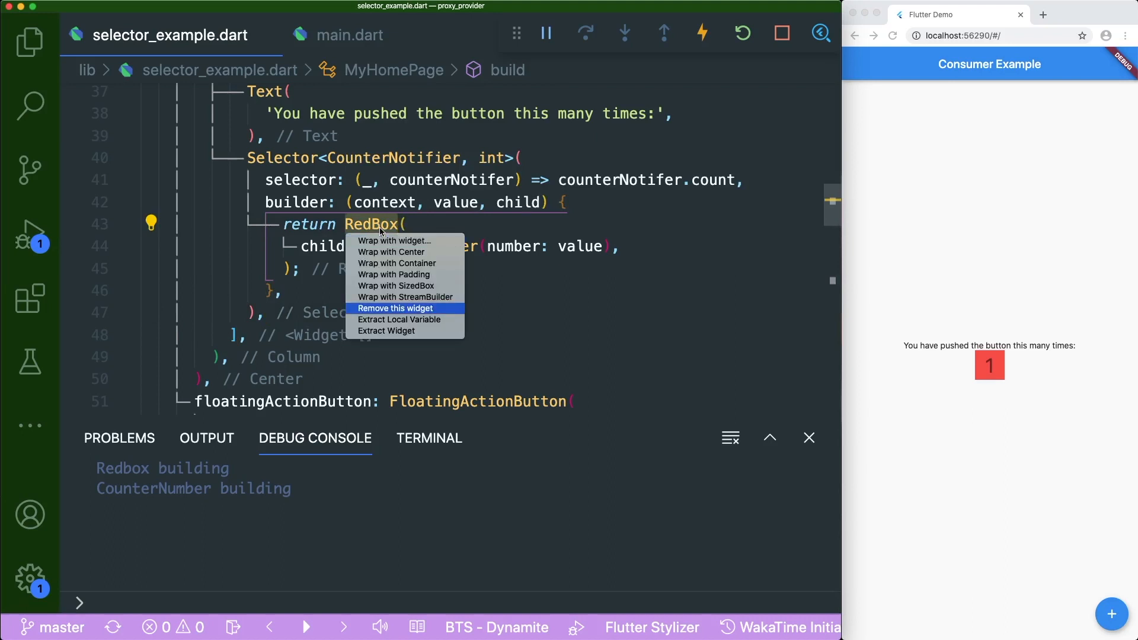
- Remove the RedBox wrapper from the Selector builder and increment the counter again
left_click(395, 307)
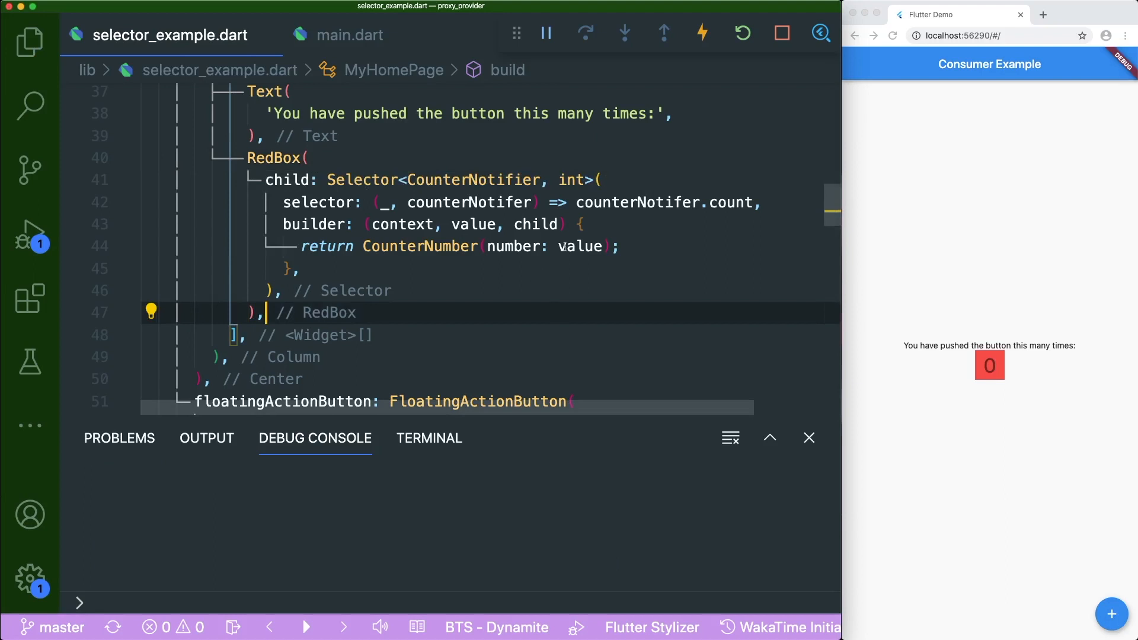
mouse_move(1111, 614)
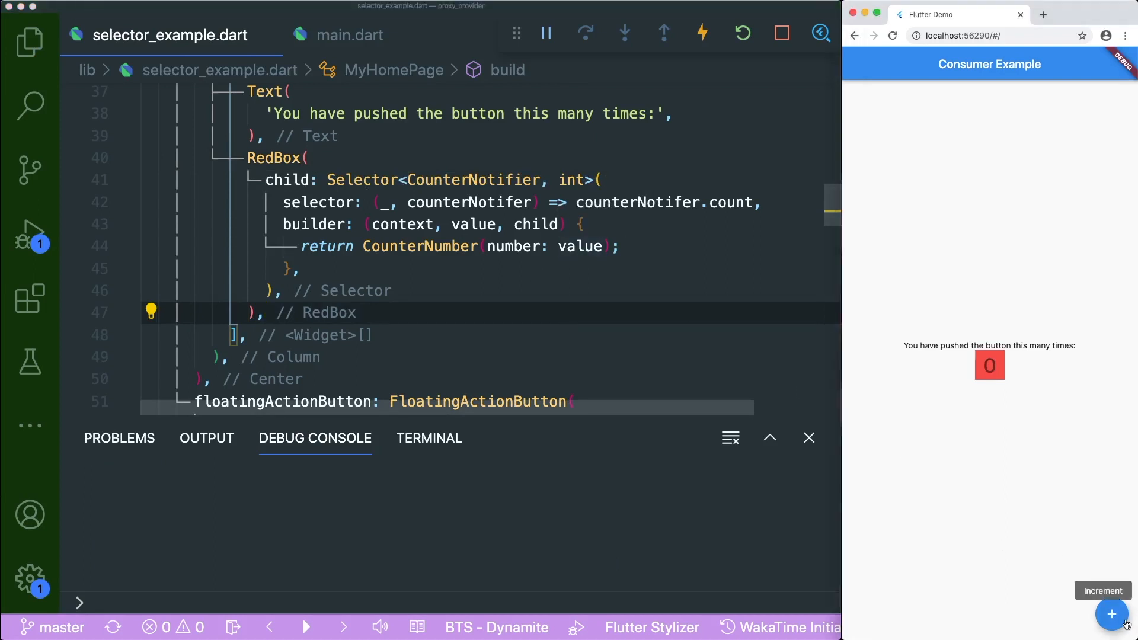
mouse_move(1111, 614)
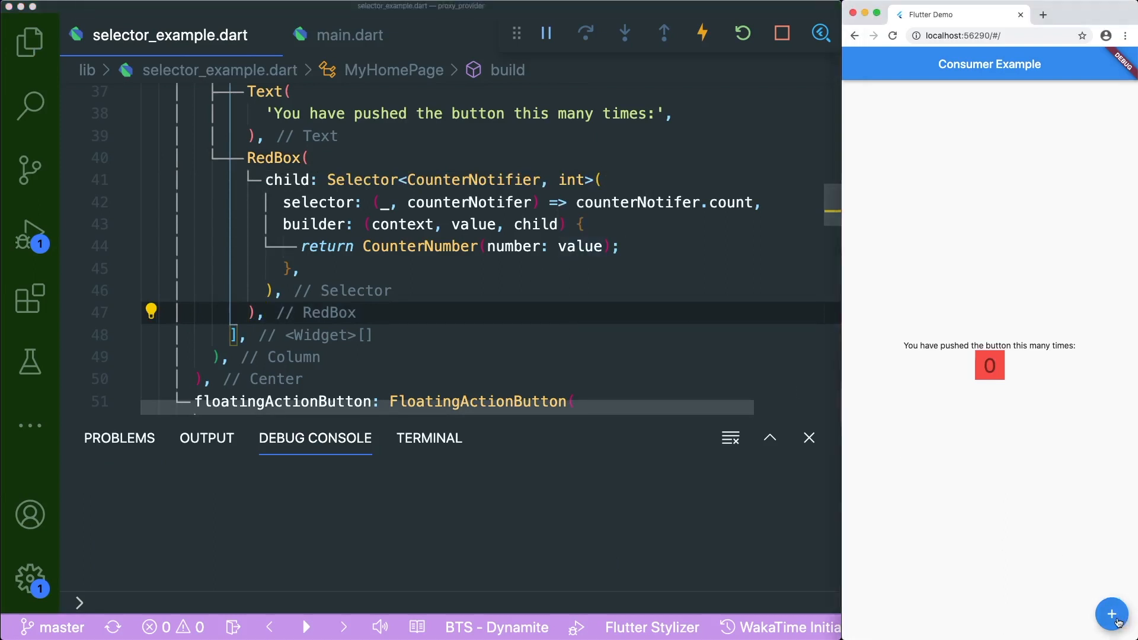
left_click(1111, 613)
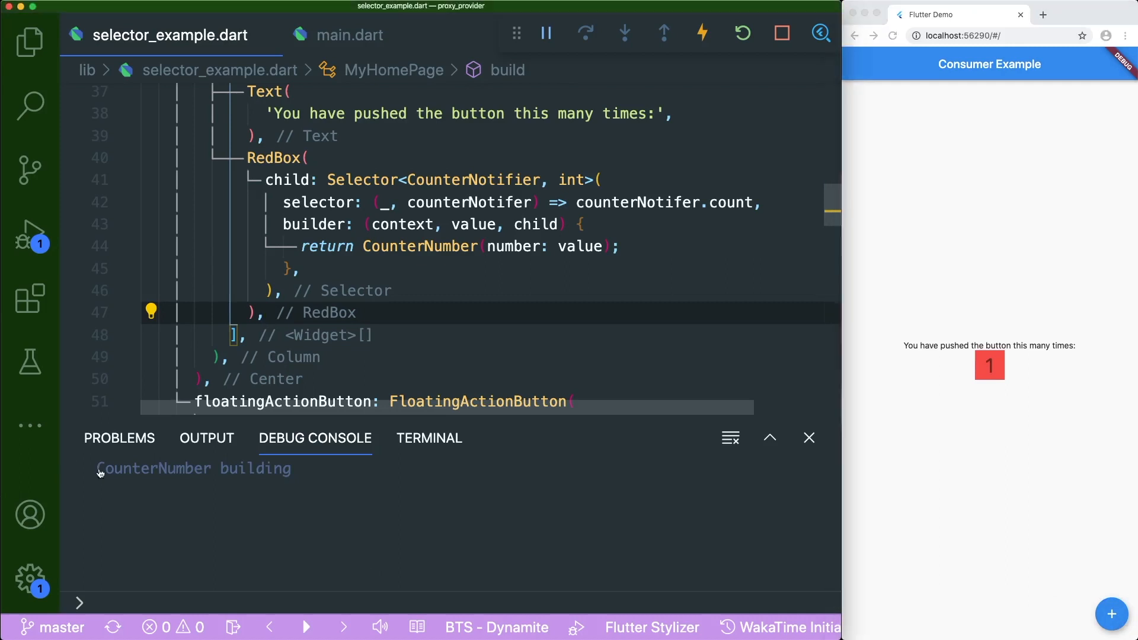
double_click(192, 468)
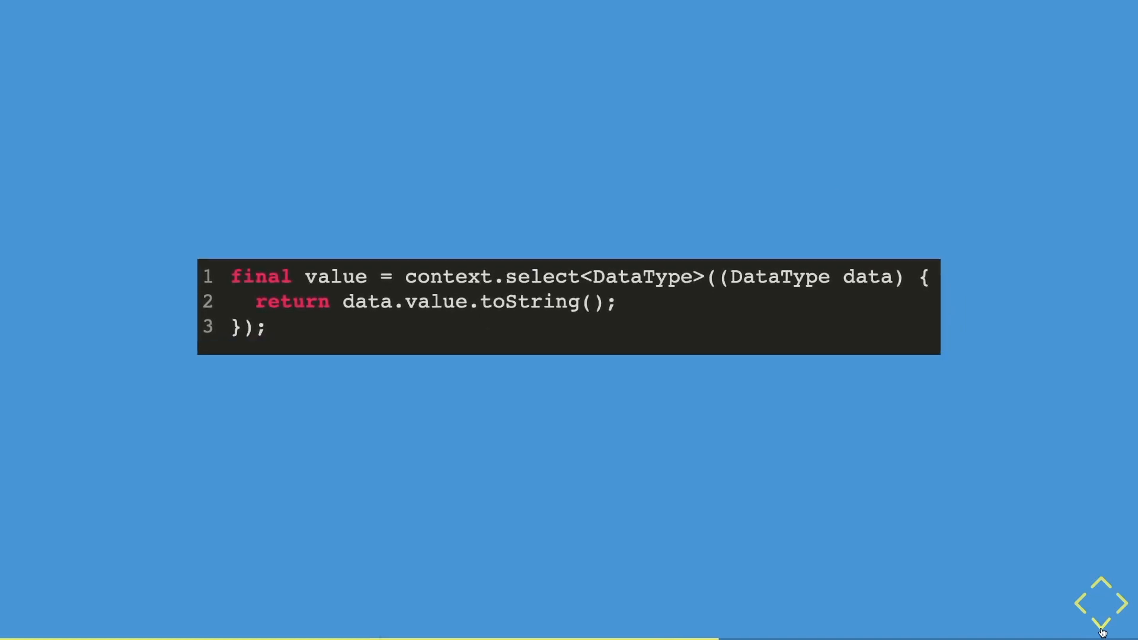
- Point out the toString() call on the context.select code slide
double_click(543, 301)
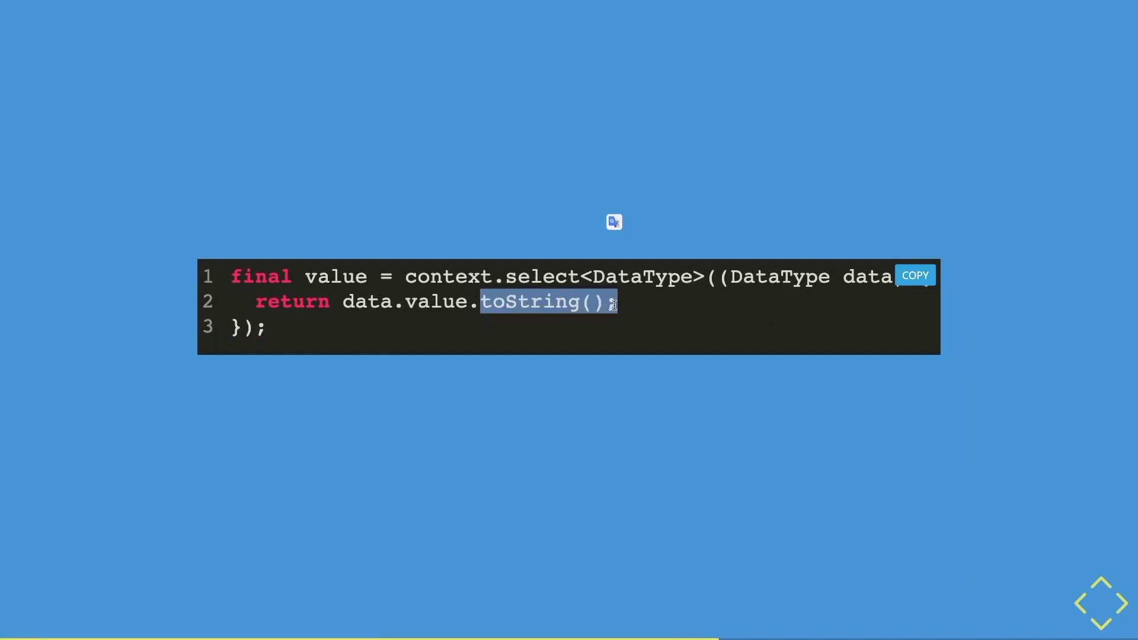
mouse_move(1096, 618)
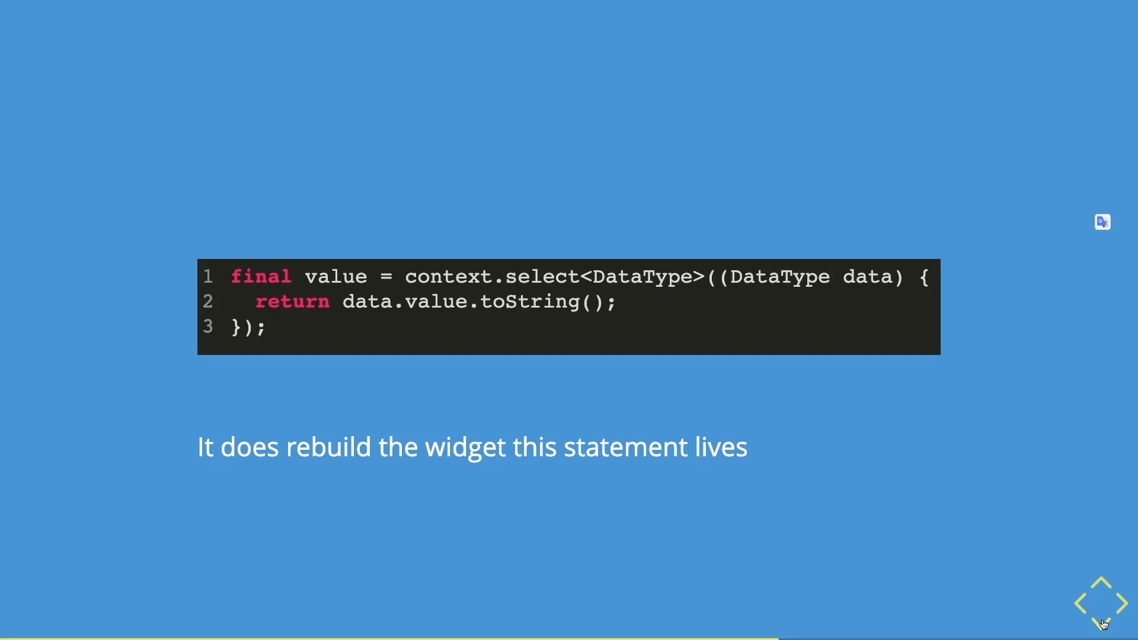
mouse_move(752, 397)
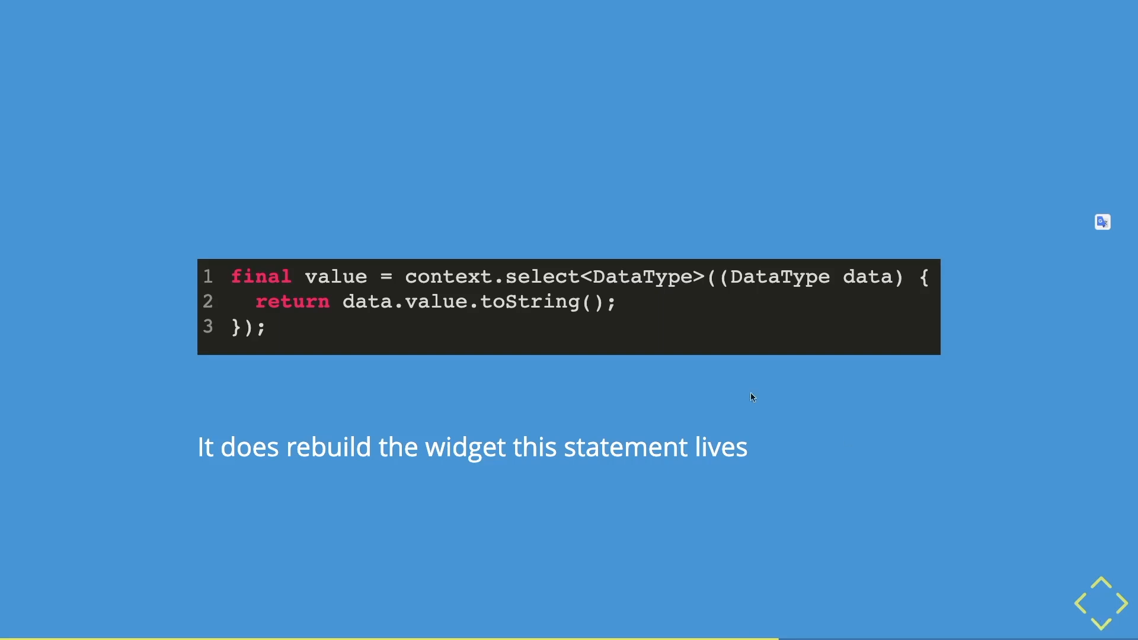
mouse_move(666, 317)
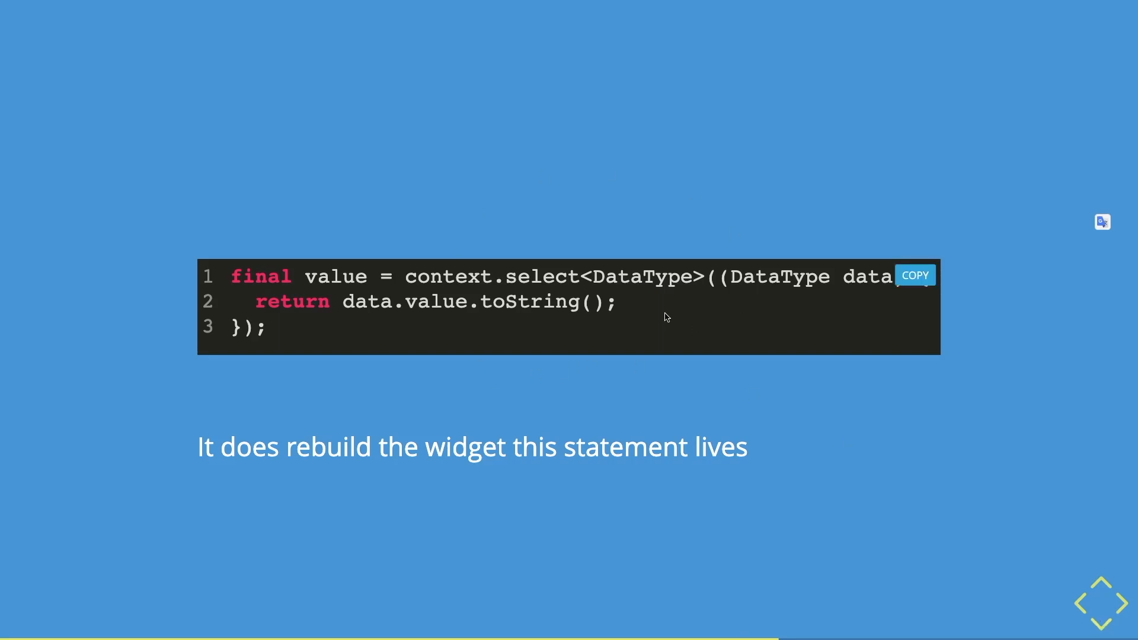
mouse_move(606, 301)
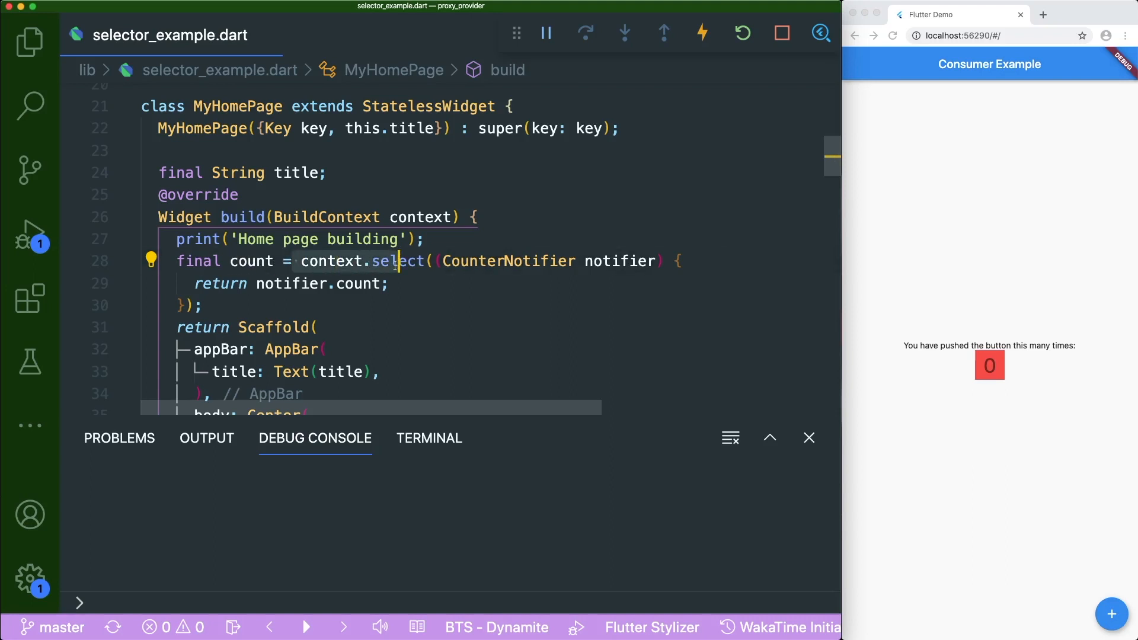
mouse_move(501, 262)
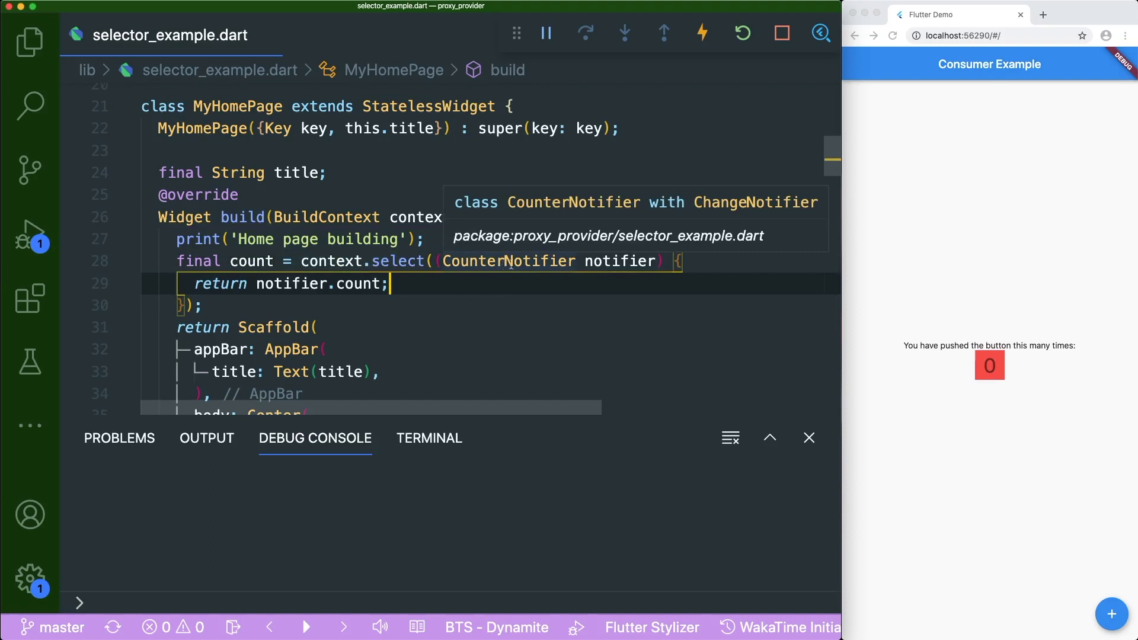
mouse_move(188, 282)
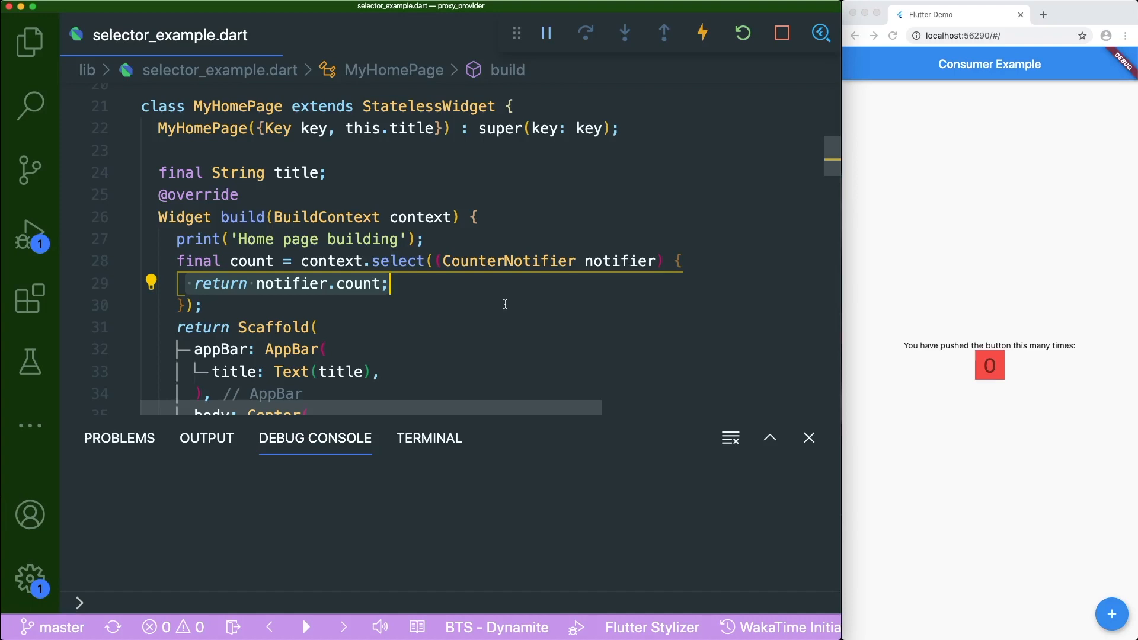
- Use the context.select count variable as CounterNumber's number in MyHomePage build
left_click(247, 261)
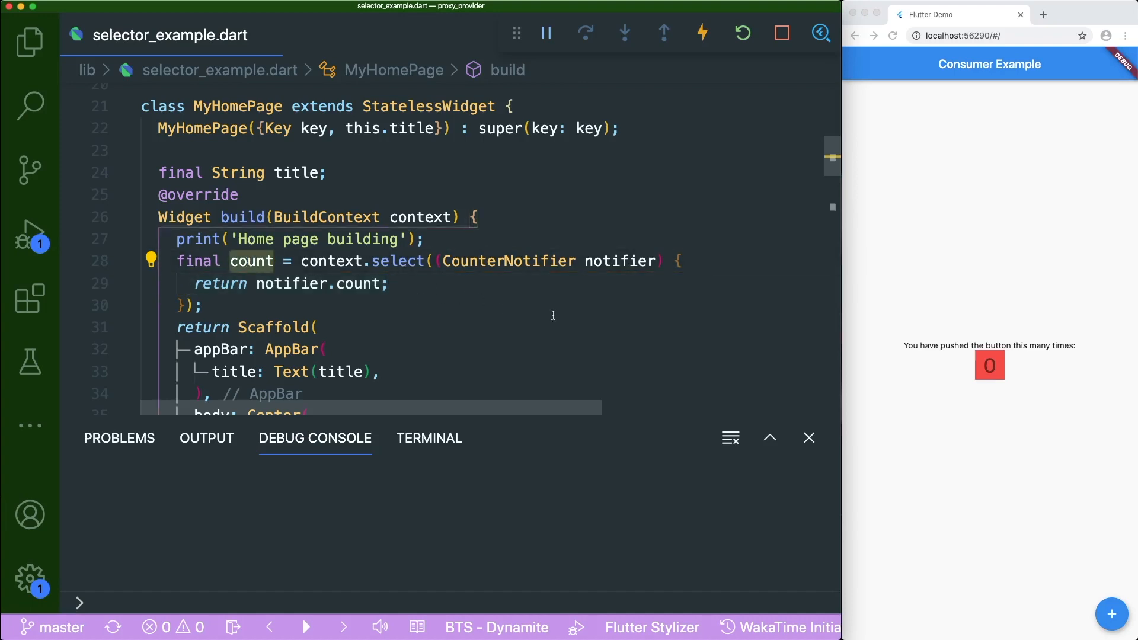
scroll("down", 3)
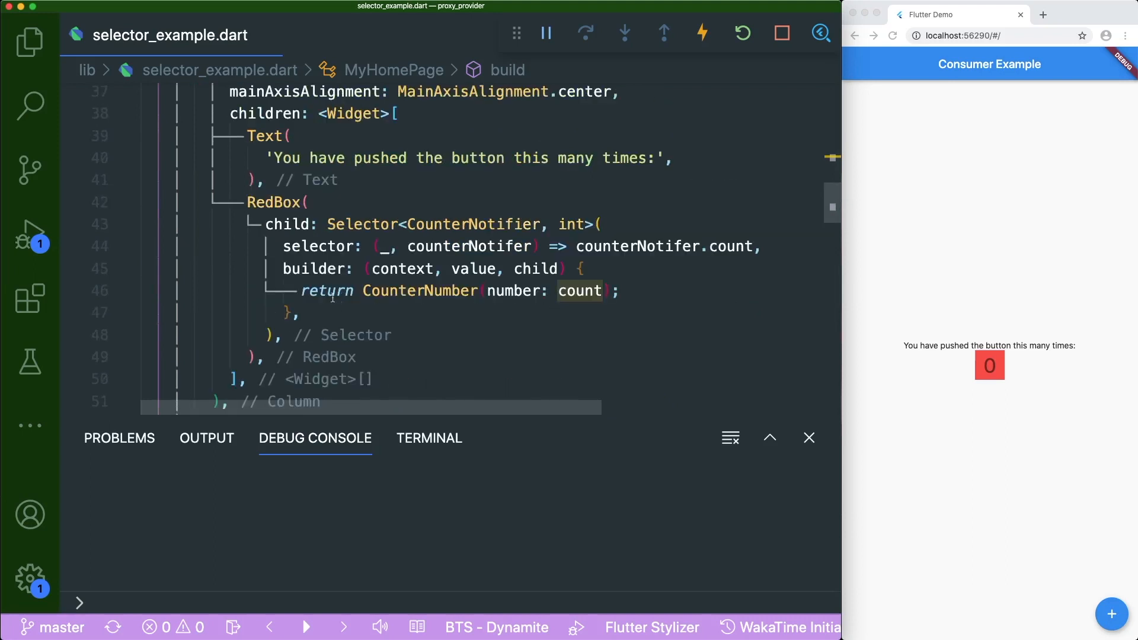
left_click(283, 335)
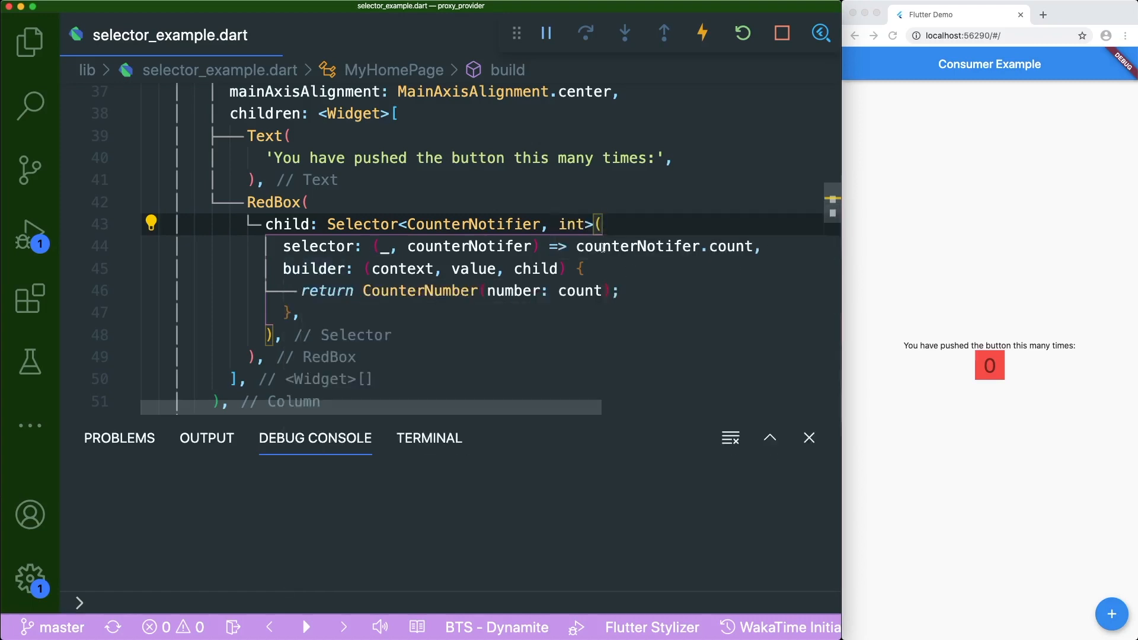
left_click(484, 268)
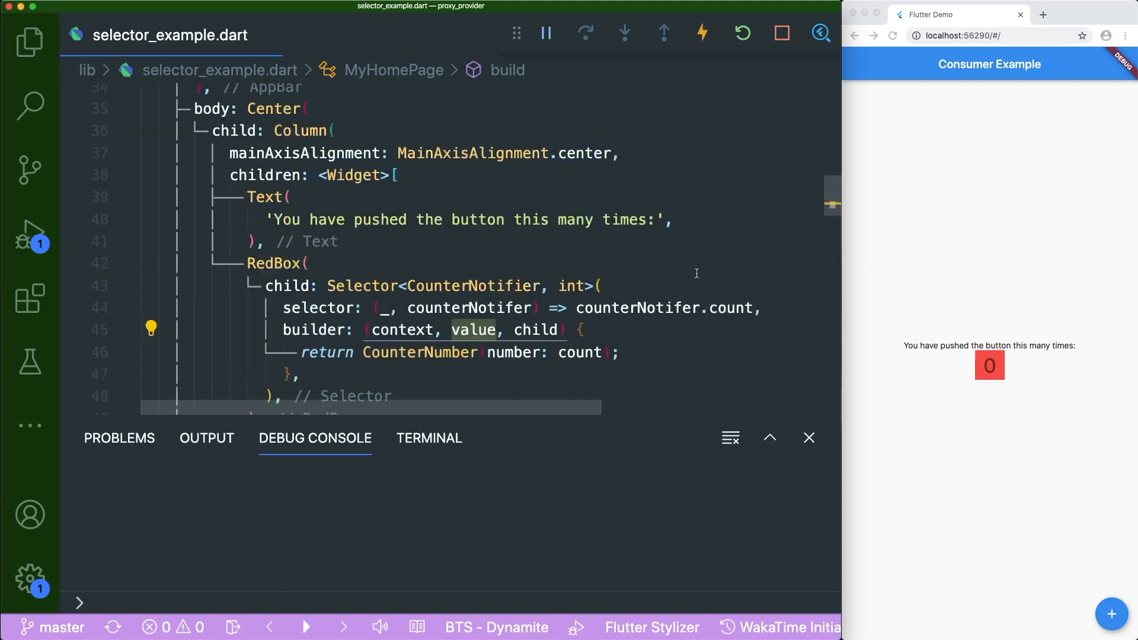
- Increment the counter to 1, logging home page, RedBox and CounterNumber rebuilds
scroll("up", 3)
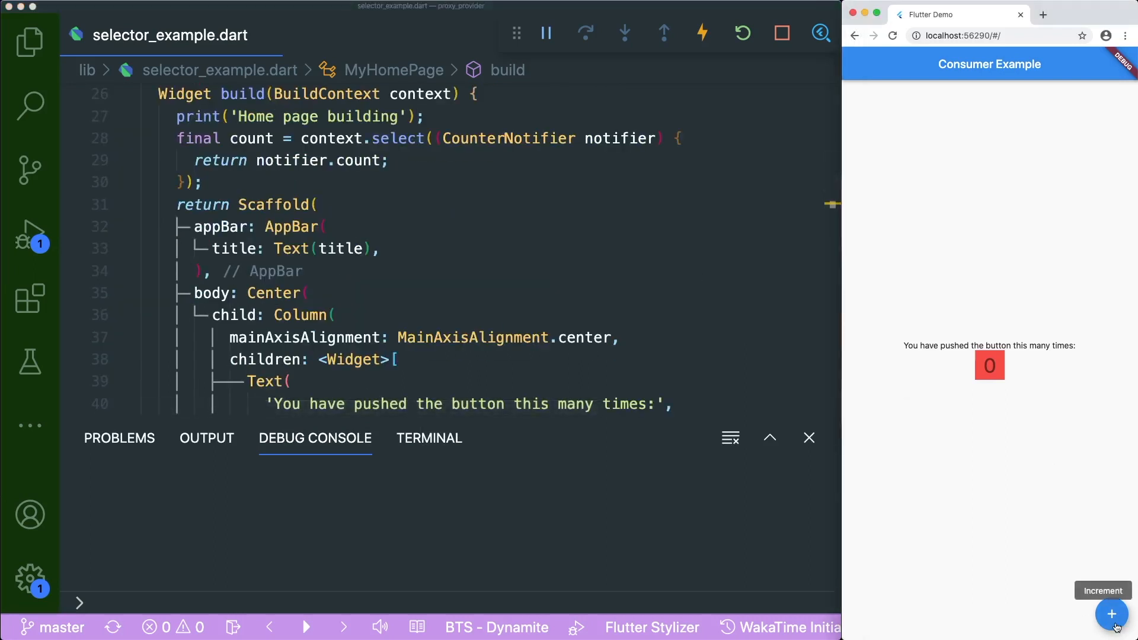
mouse_move(986, 531)
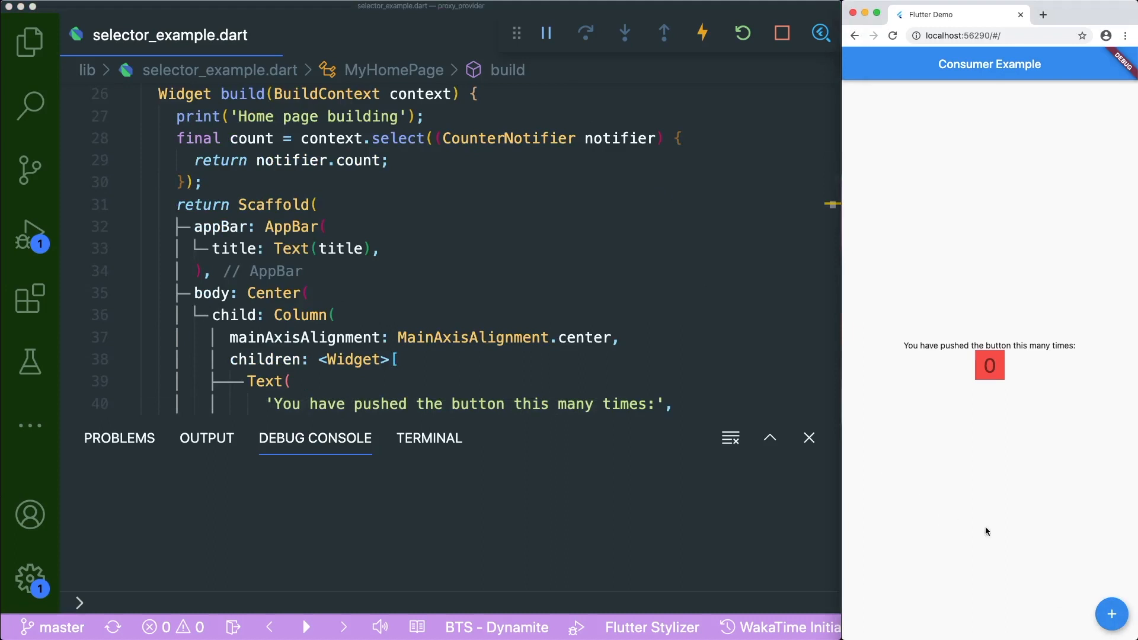
left_click(1111, 613)
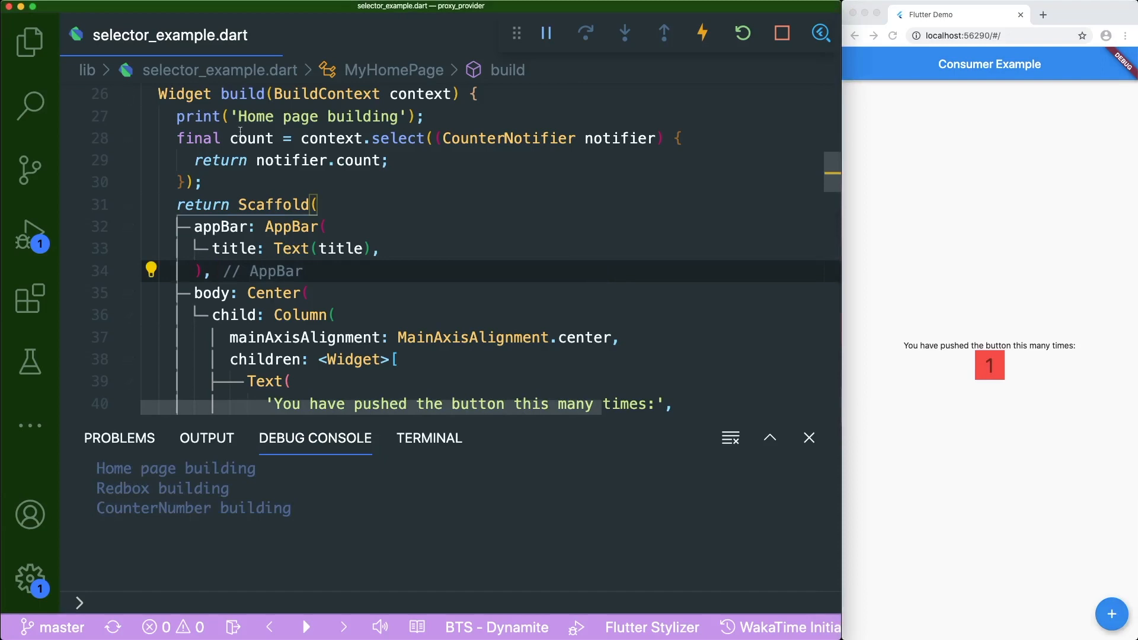
scroll("up", 3)
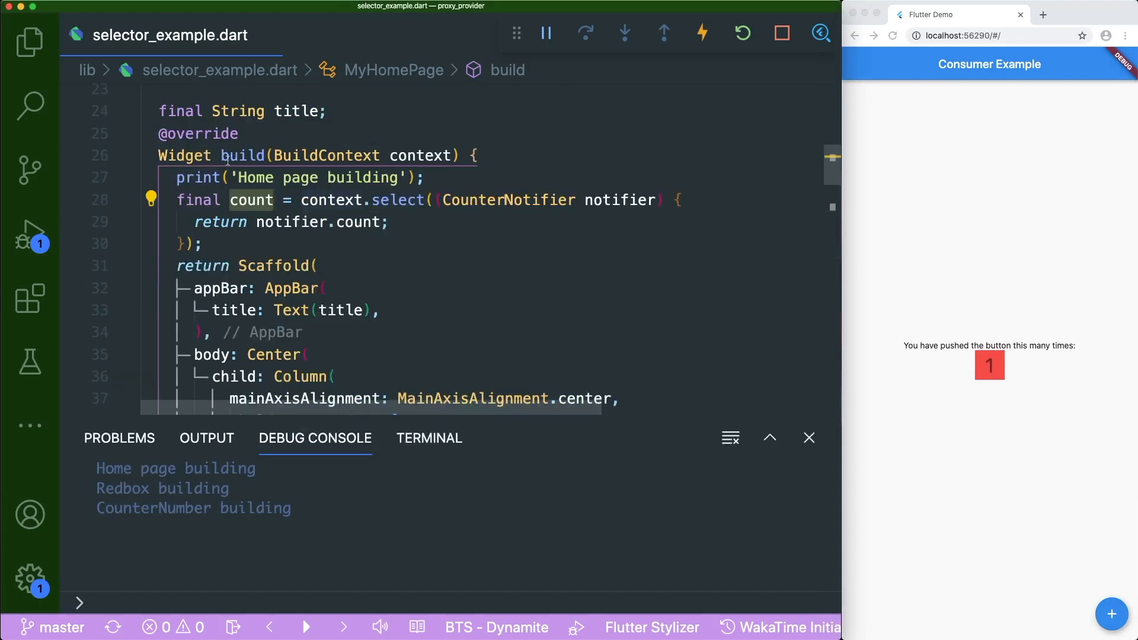
left_click(479, 156)
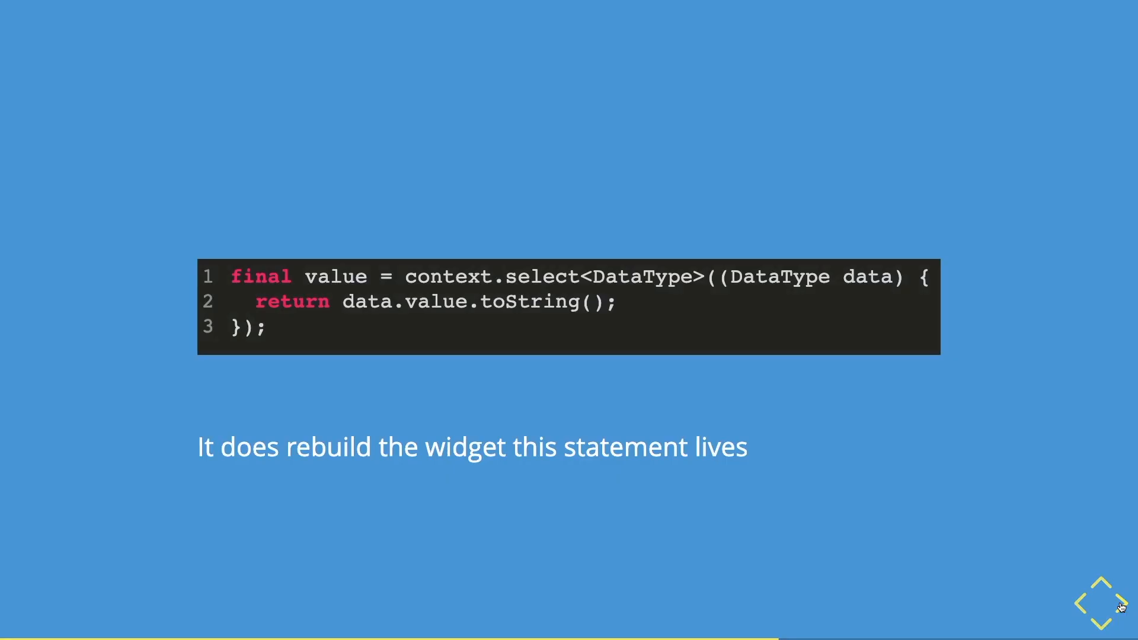
- Advance to the recap slide on Selector, context.select() and selector versus consumer
left_click(1104, 619)
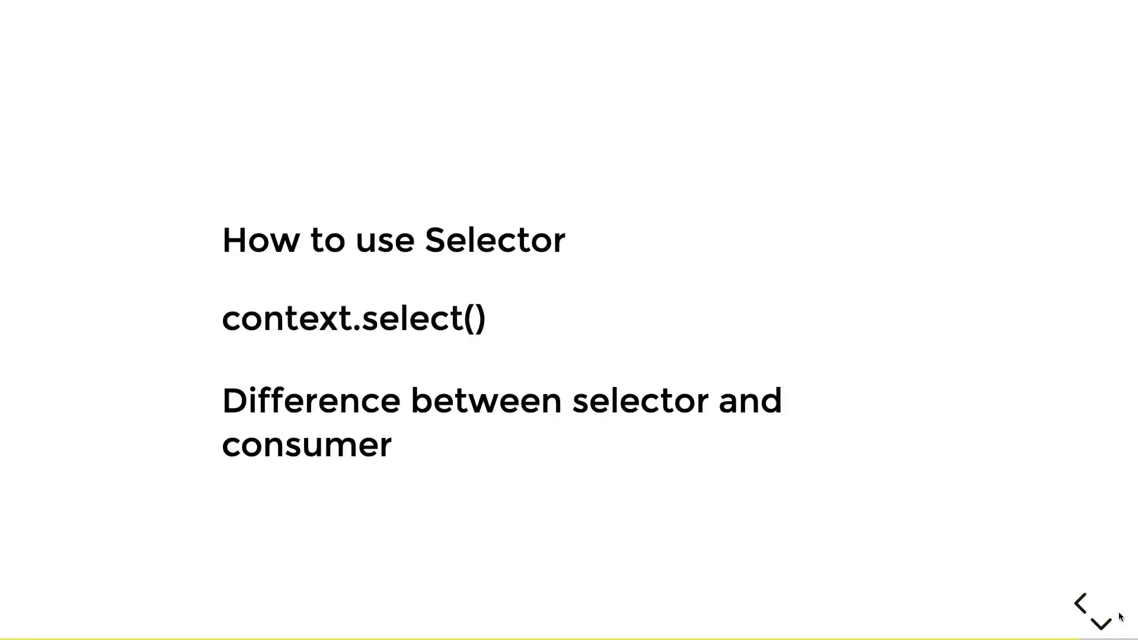